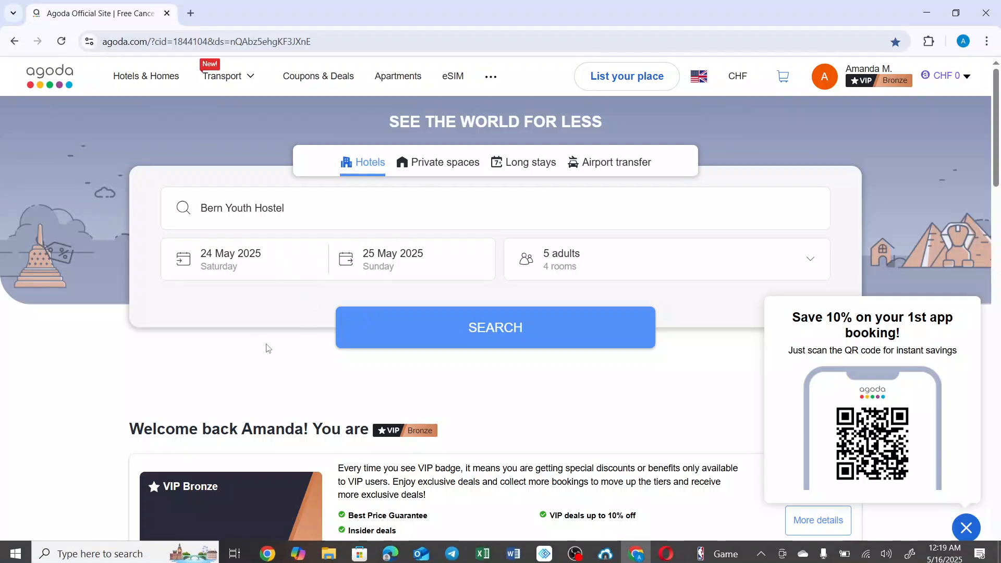
Reduce the Bern Youth Hostel search from 5 adults in 4 rooms to 1 adult, 1 room.
click(666, 259)
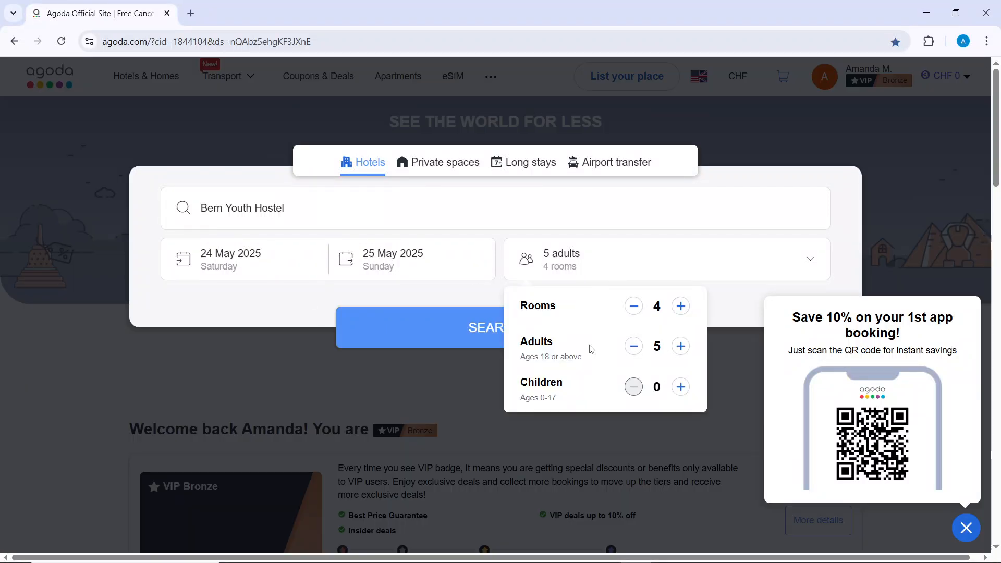
click(632, 306)
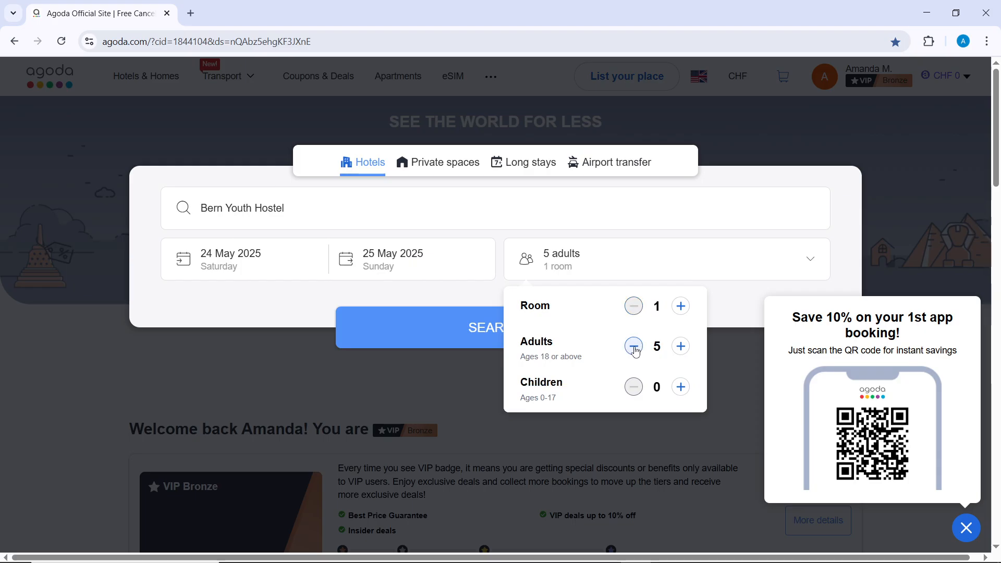
click(633, 346)
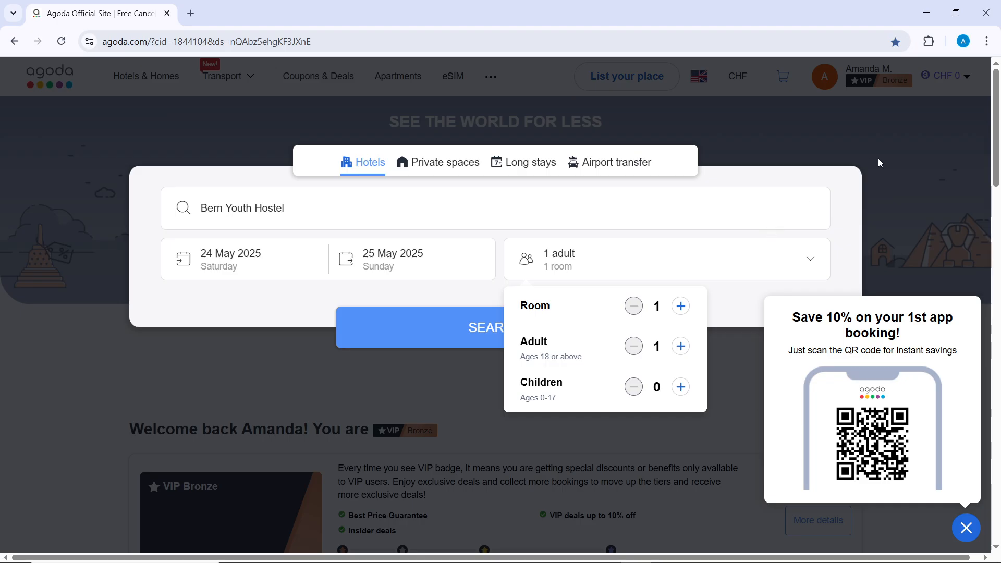
click(895, 166)
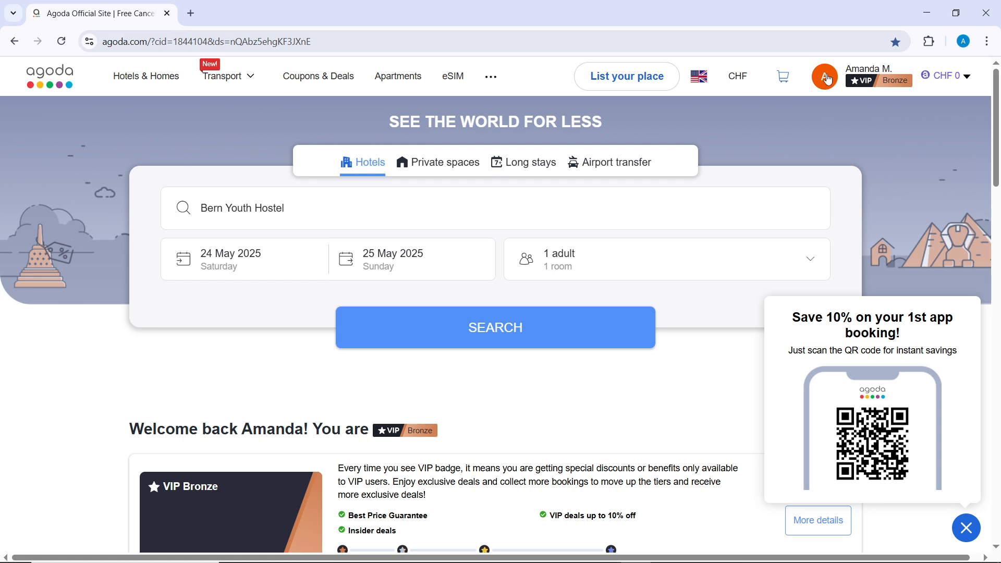
Open the My Account menu from the profile avatar.
click(824, 77)
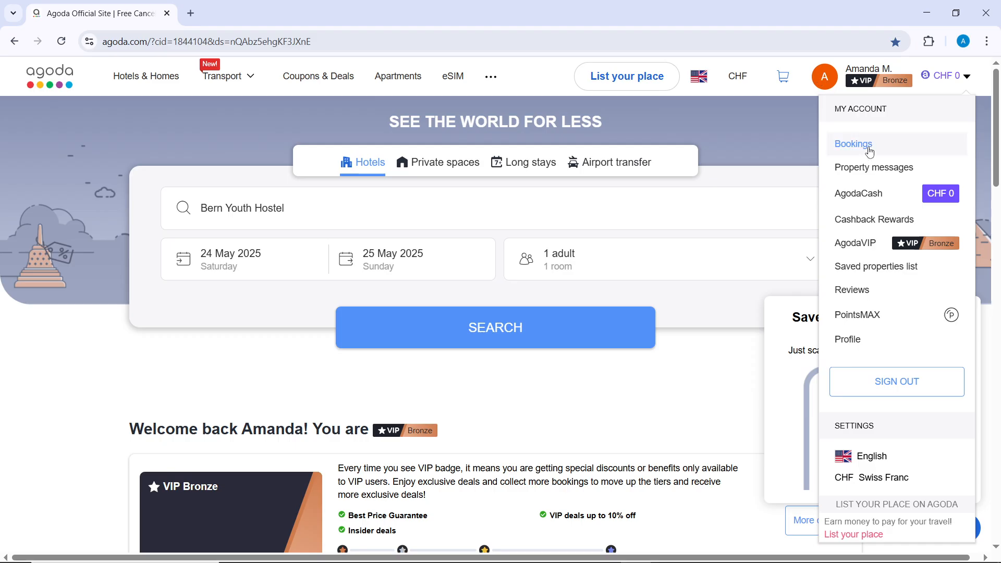
View My bookings, which shows no upcoming trips, then return to the Agoda home page.
click(854, 144)
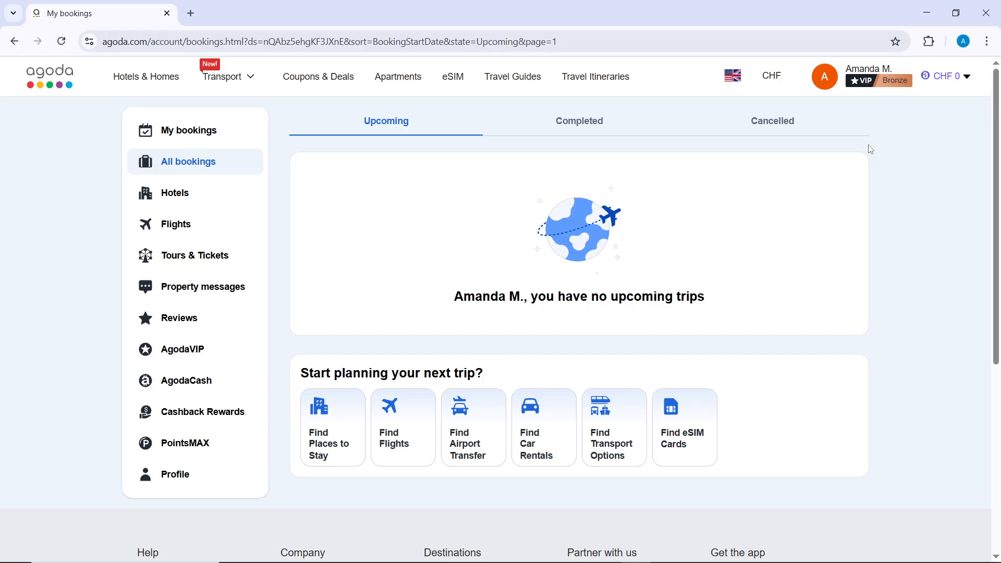
mouse_move(440, 181)
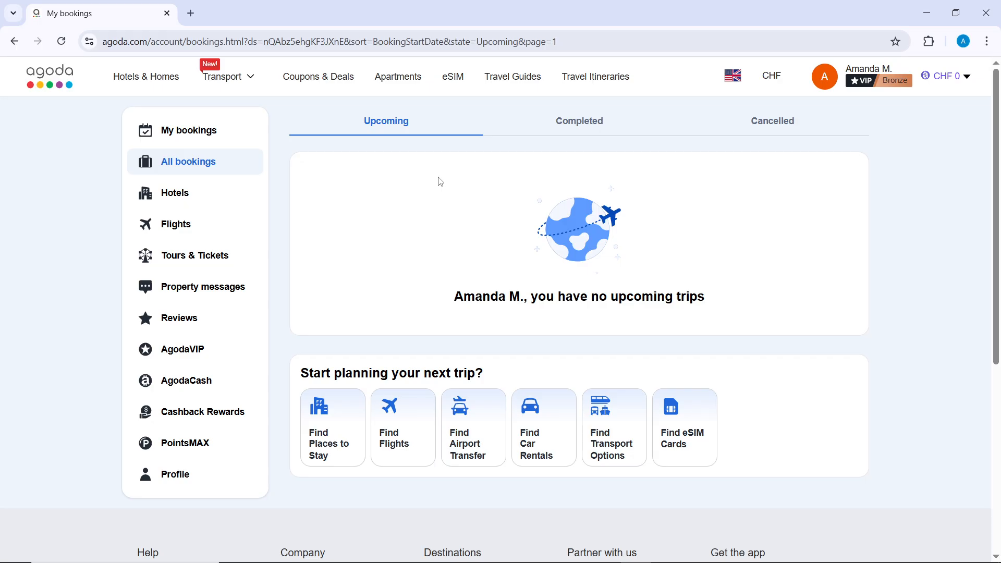
mouse_move(20, 82)
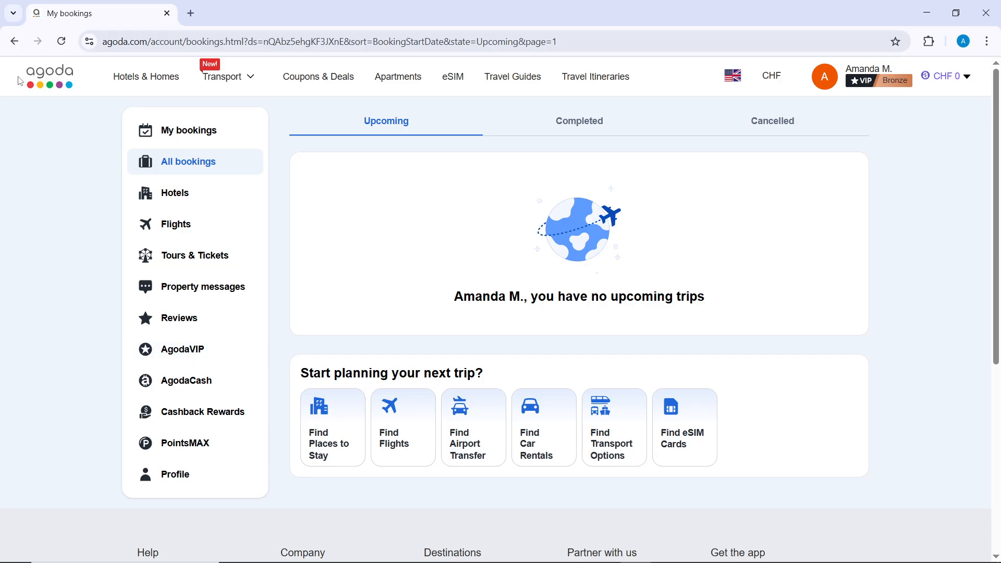
click(48, 71)
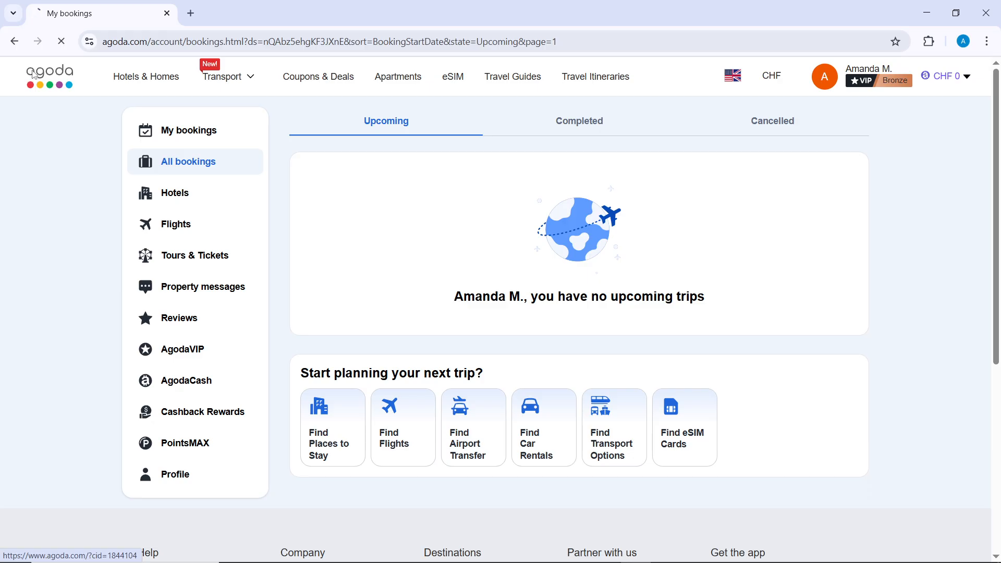